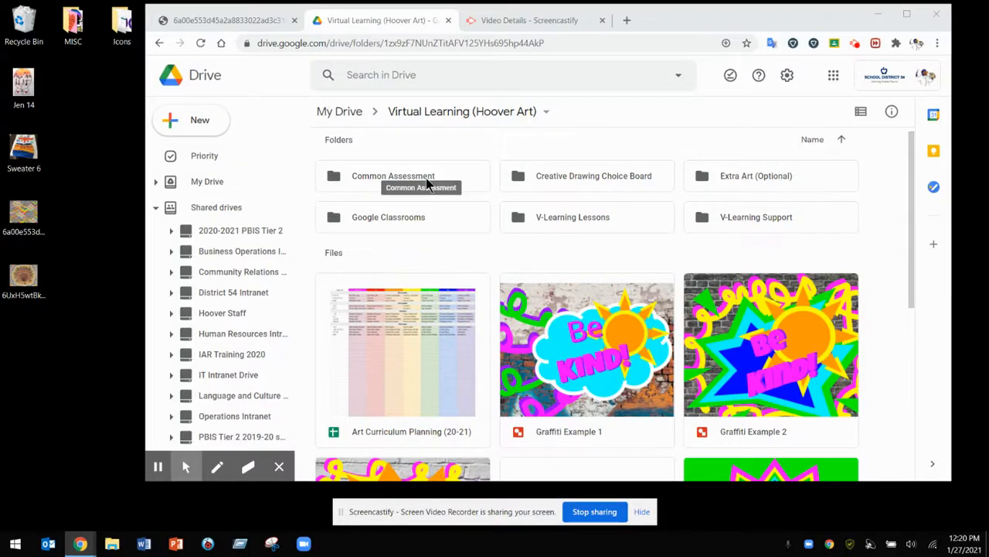
{"action": "mouse_move", "coordinate": [229, 99]}
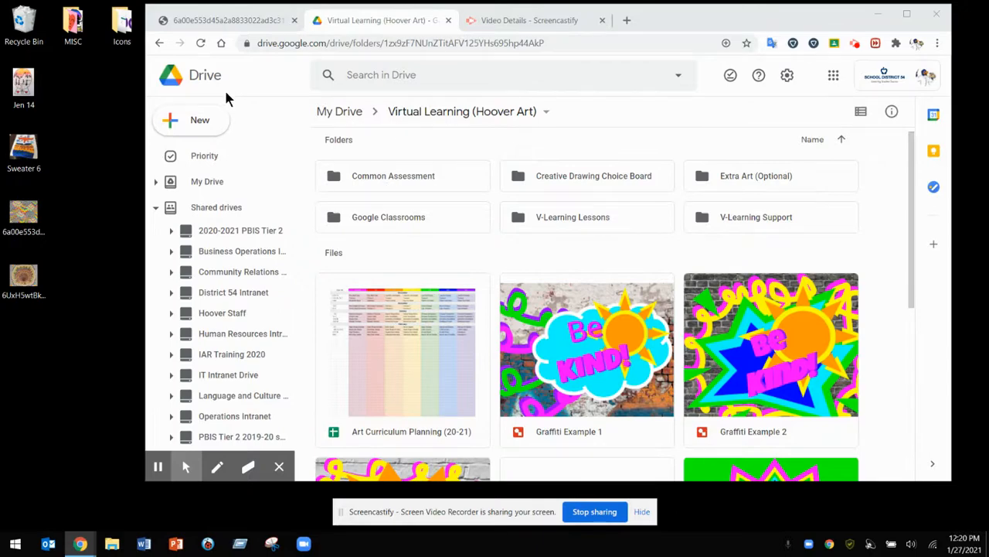
Step: Create a new Google Drawings file from the Drive New menu
{"action": "left_click", "coordinate": [192, 121]}
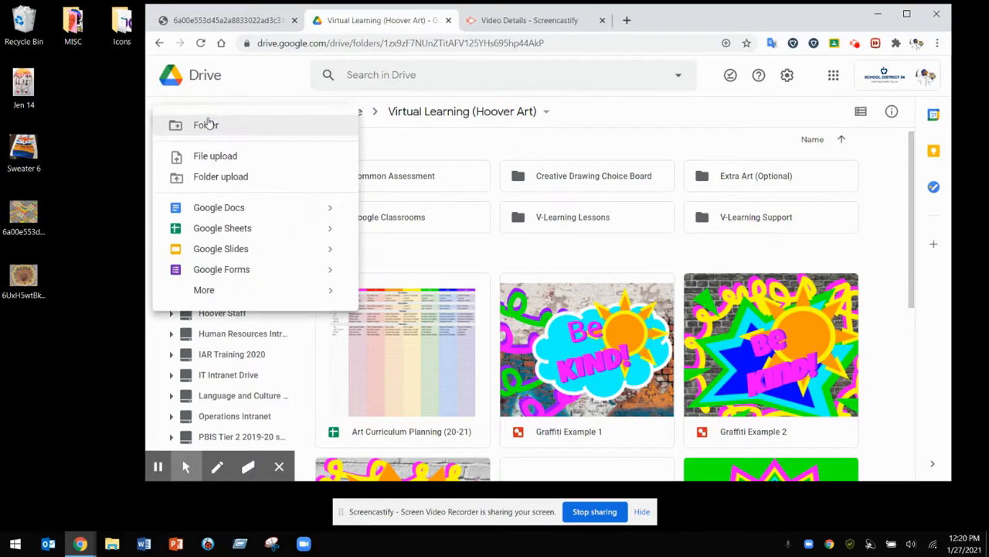
{"action": "mouse_move", "coordinate": [205, 290]}
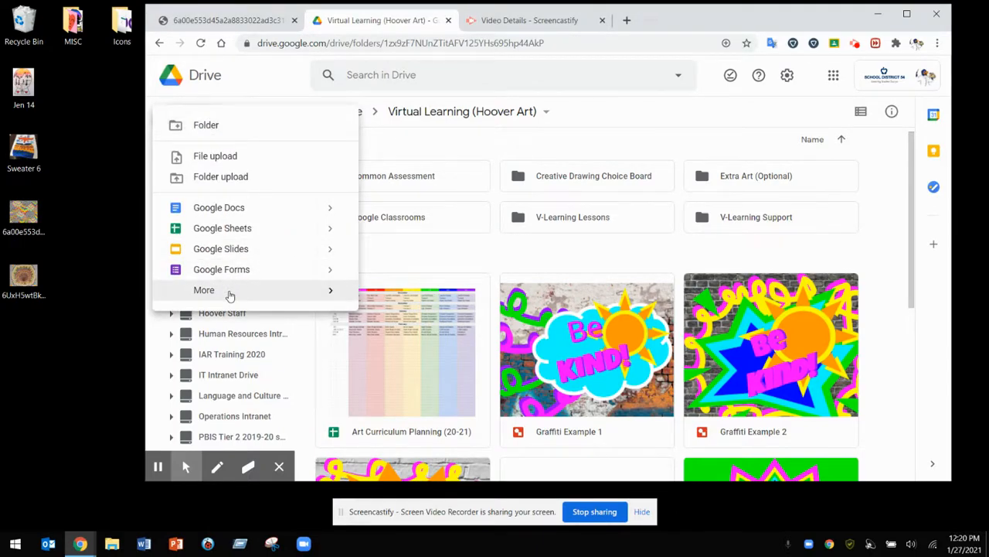
{"action": "mouse_move", "coordinate": [341, 301]}
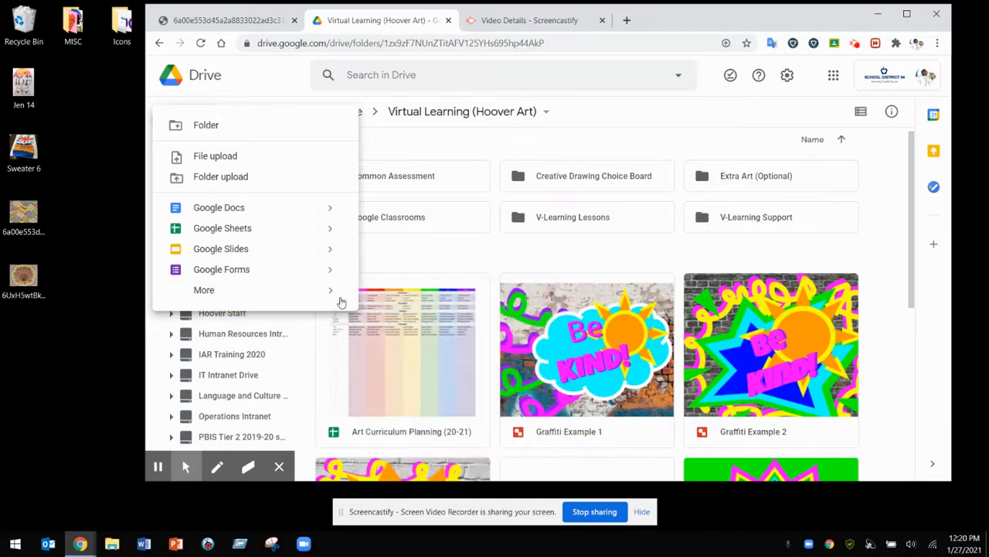
{"action": "left_click", "coordinate": [204, 291]}
{"action": "type", "text": "M"}
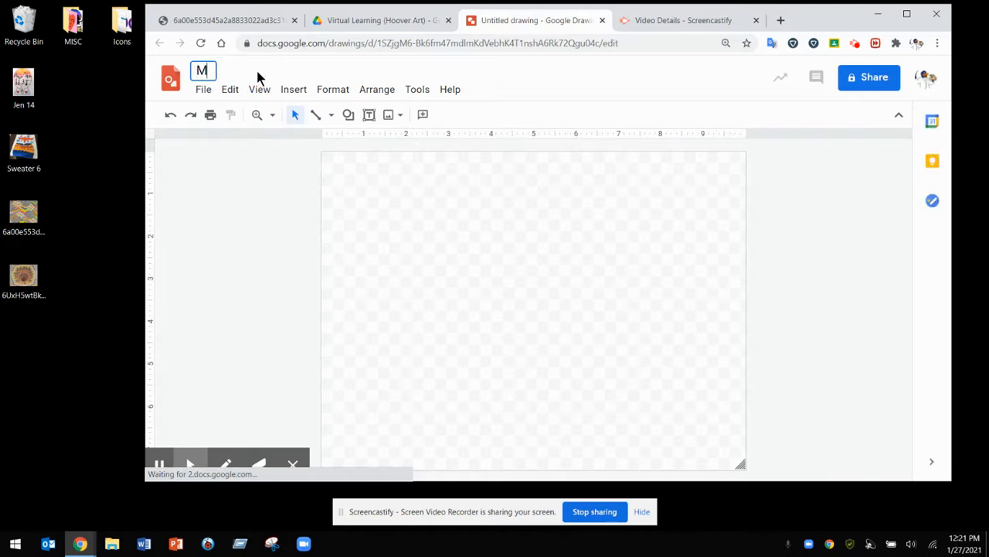
Step: Rename the untitled drawing to 'Ms. Griffin Stark Art'
{"action": "type", "text": "s. Griffin"}
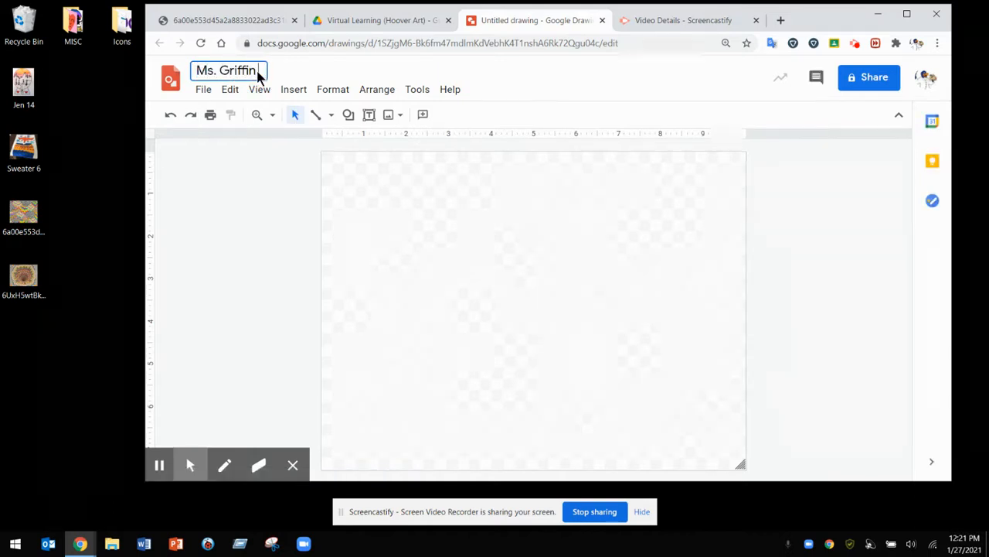
{"action": "type", "text": "s"}
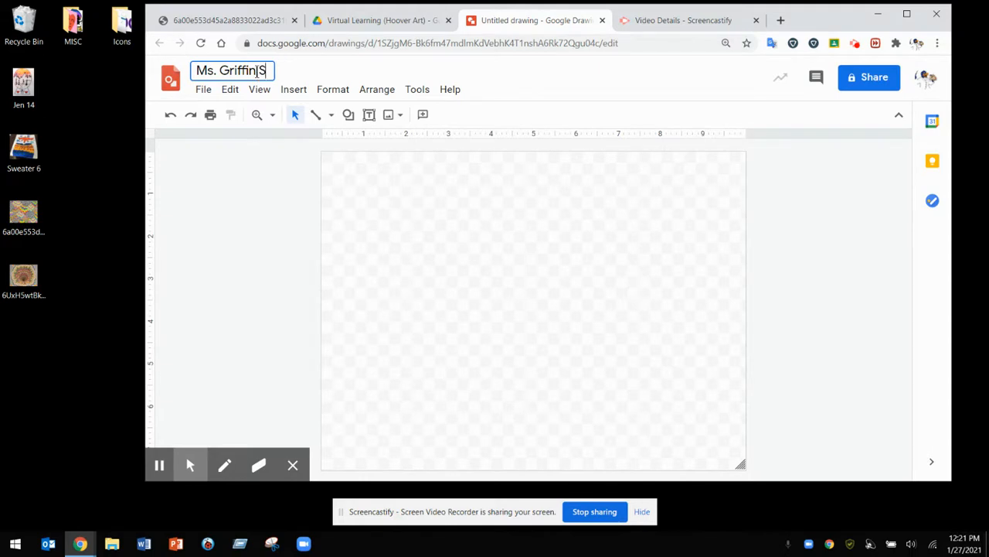
{"action": "type", "text": "Stark Art"}
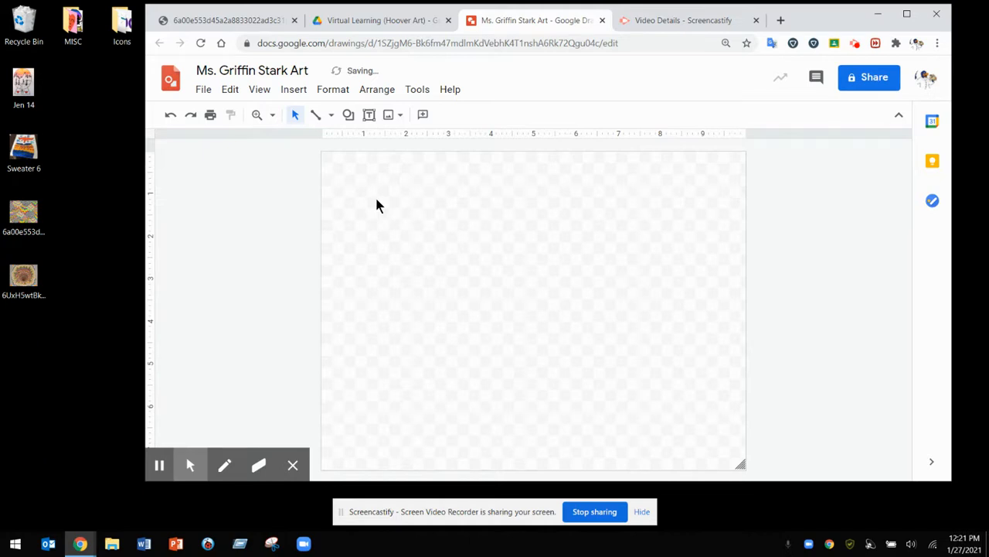
{"action": "mouse_move", "coordinate": [402, 144]}
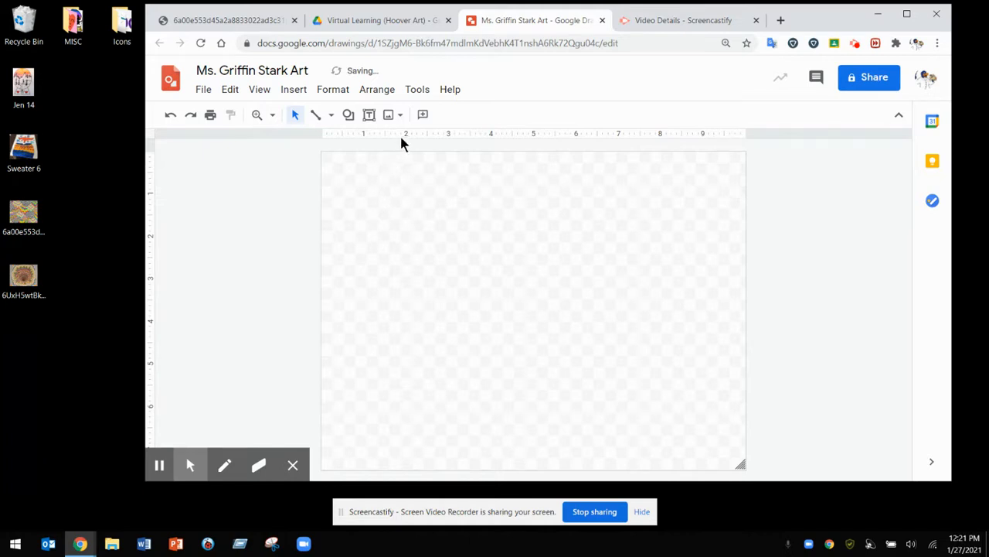
{"action": "mouse_move", "coordinate": [232, 123]}
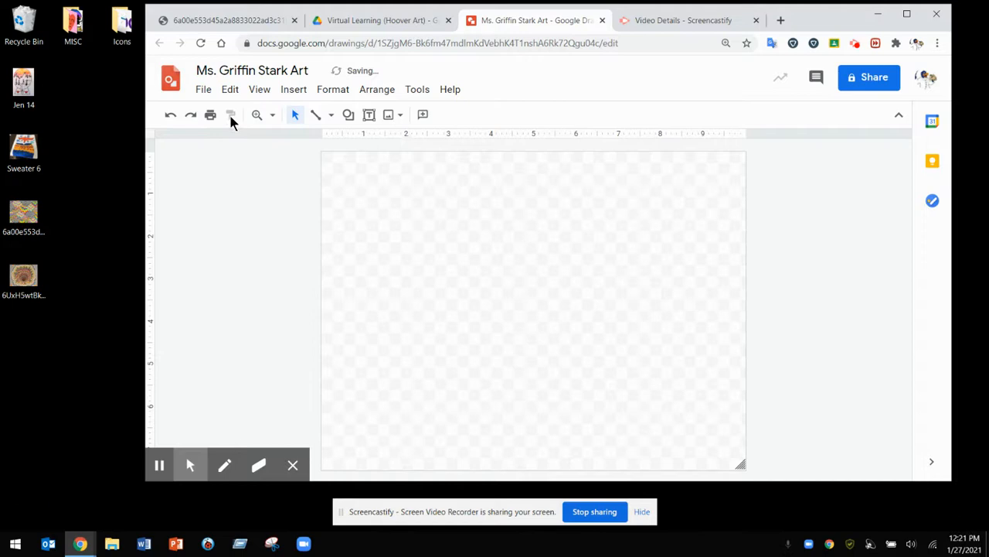
Step: Draw a long wavy Scribble line across the bottom of the canvas toward the right edge
{"action": "left_click", "coordinate": [329, 115]}
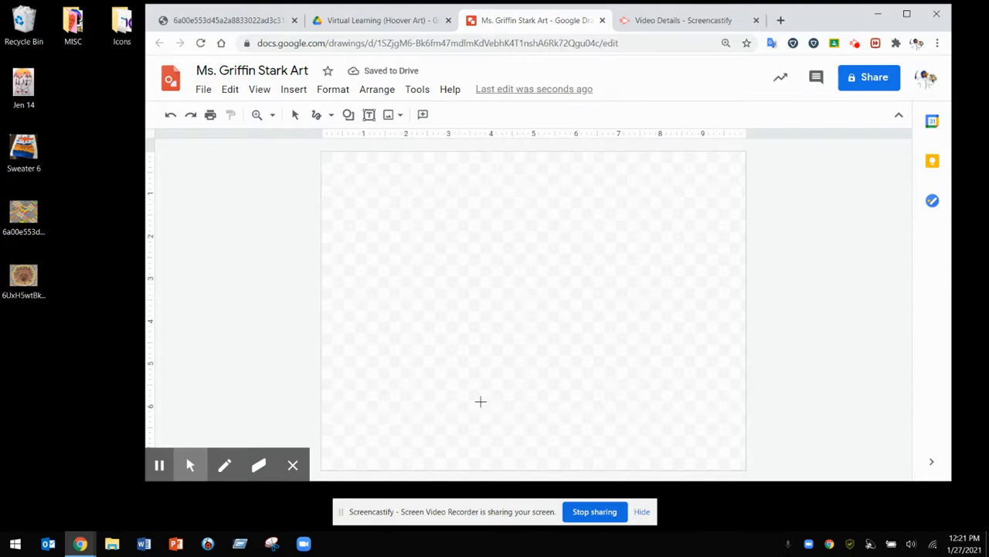
{"action": "mouse_move", "coordinate": [316, 115]}
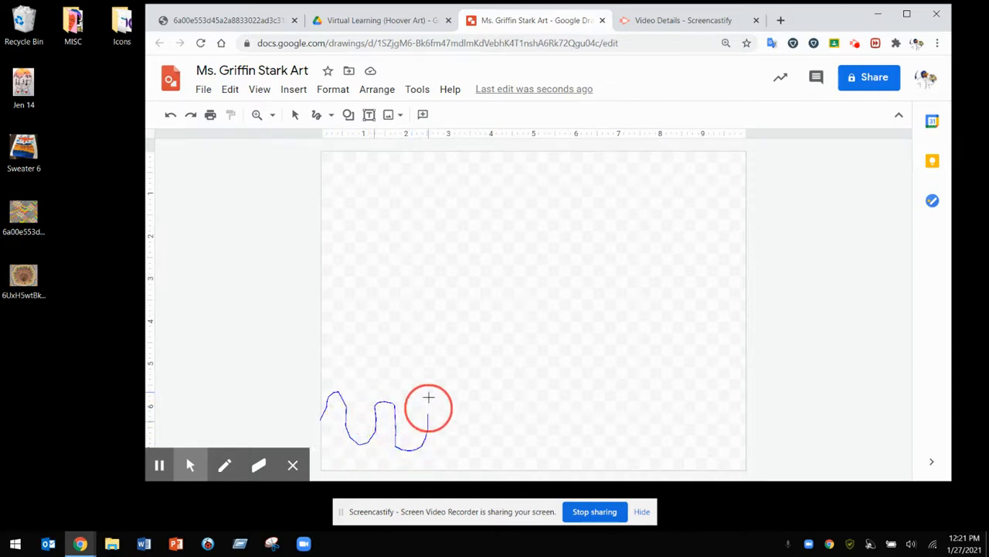
{"action": "left_click_drag", "start_coordinate": [429, 396], "coordinate": [480, 390]}
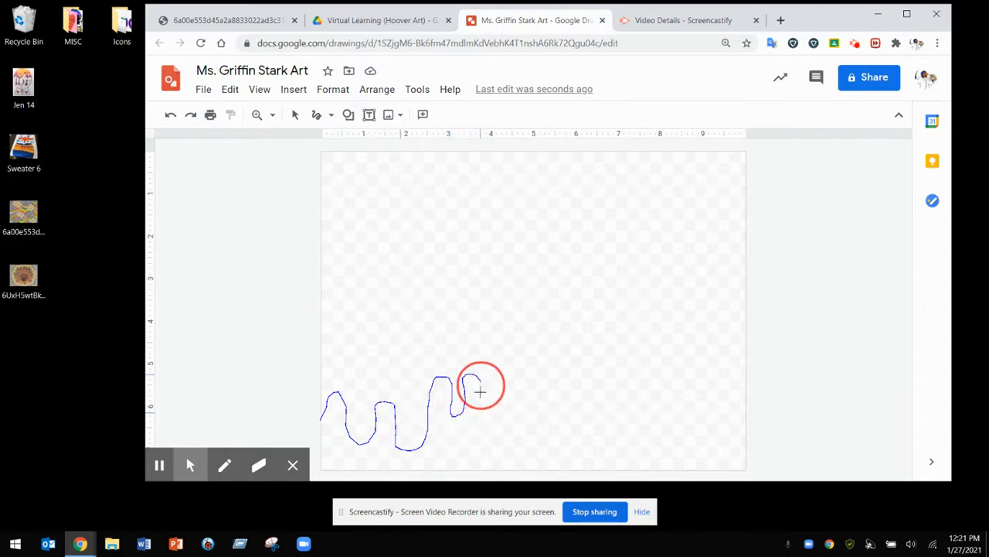
{"action": "left_click_drag", "start_coordinate": [480, 393], "coordinate": [516, 455]}
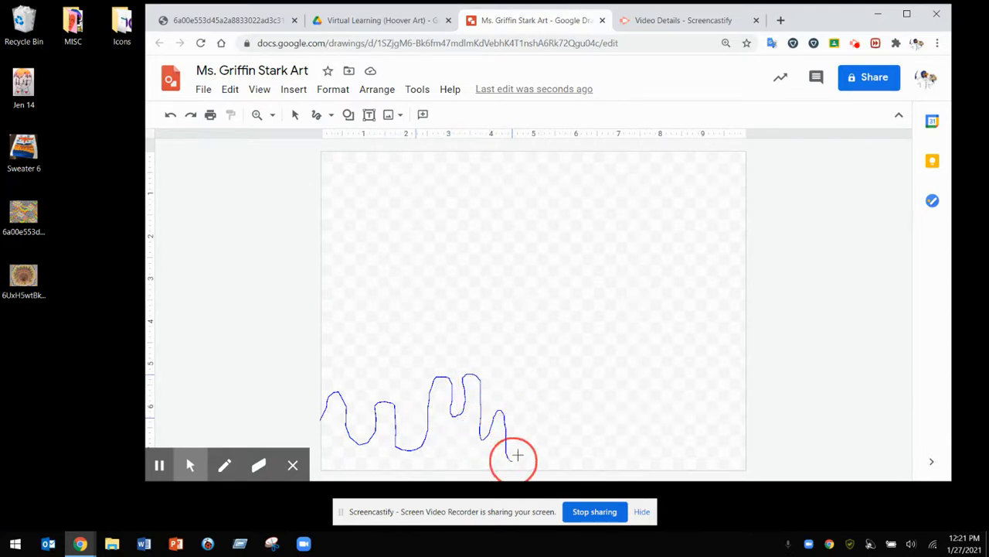
{"action": "left_click_drag", "start_coordinate": [517, 455], "coordinate": [580, 377]}
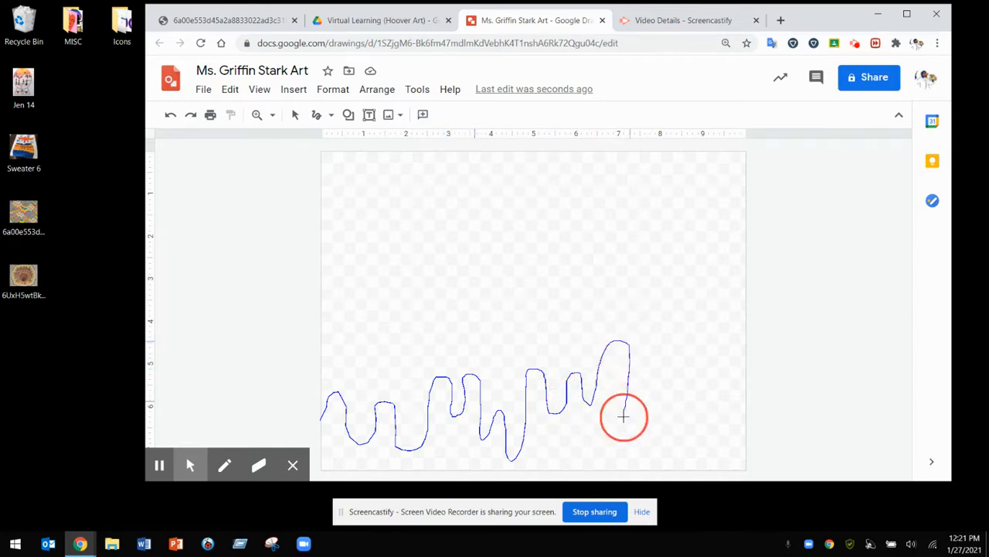
{"action": "left_click_drag", "start_coordinate": [625, 417], "coordinate": [723, 349]}
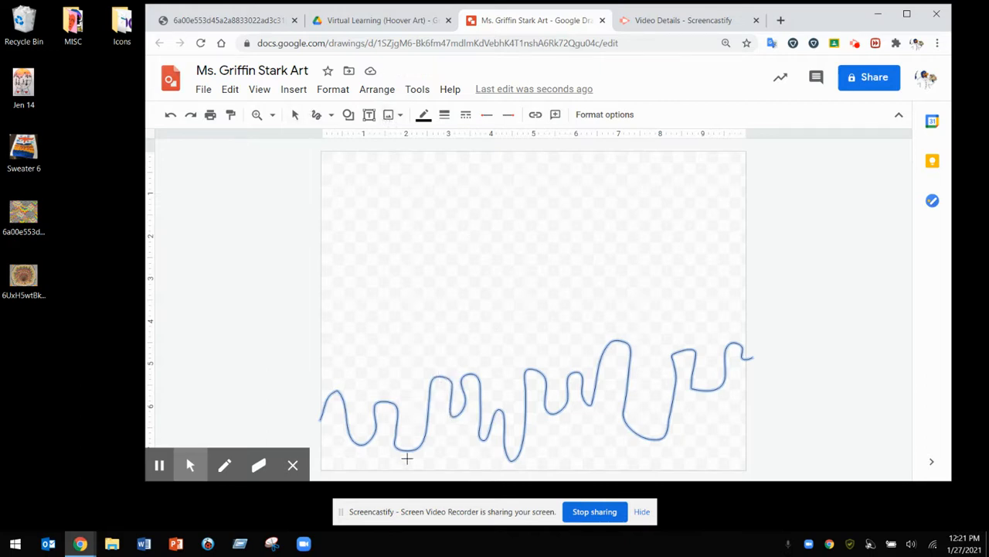
{"action": "mouse_move", "coordinate": [386, 133]}
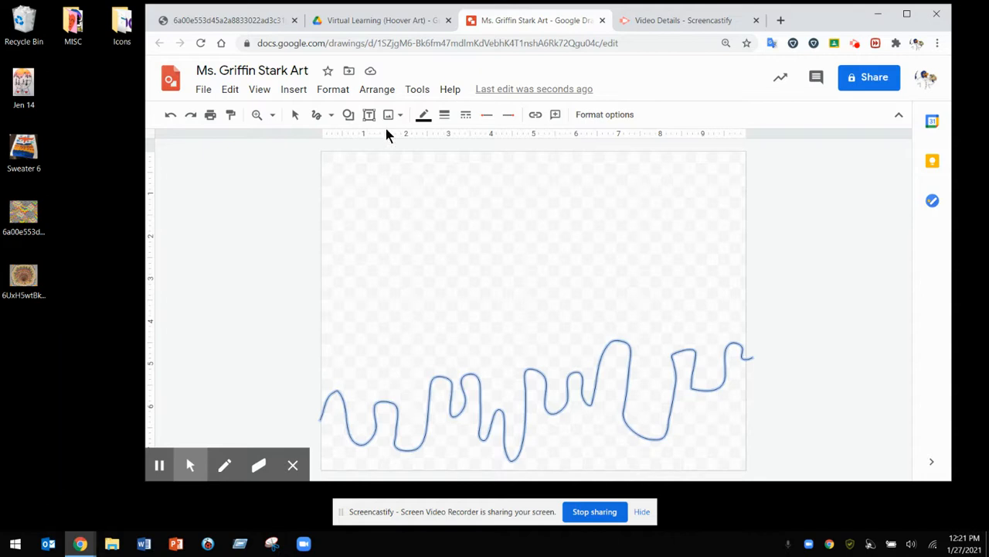
Step: Colour the wavy line bright magenta from the Line colour palette
{"action": "left_click", "coordinate": [423, 115]}
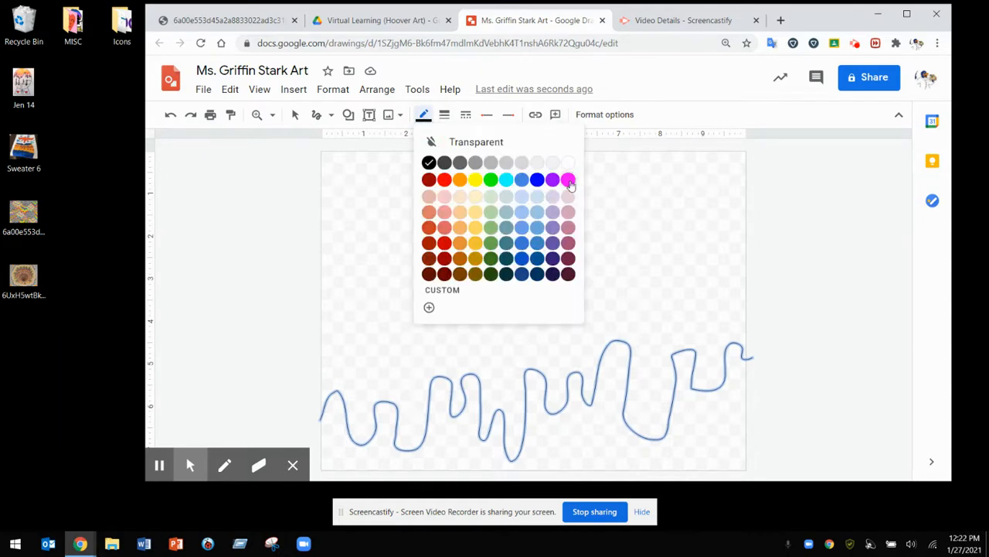
{"action": "left_click", "coordinate": [445, 114]}
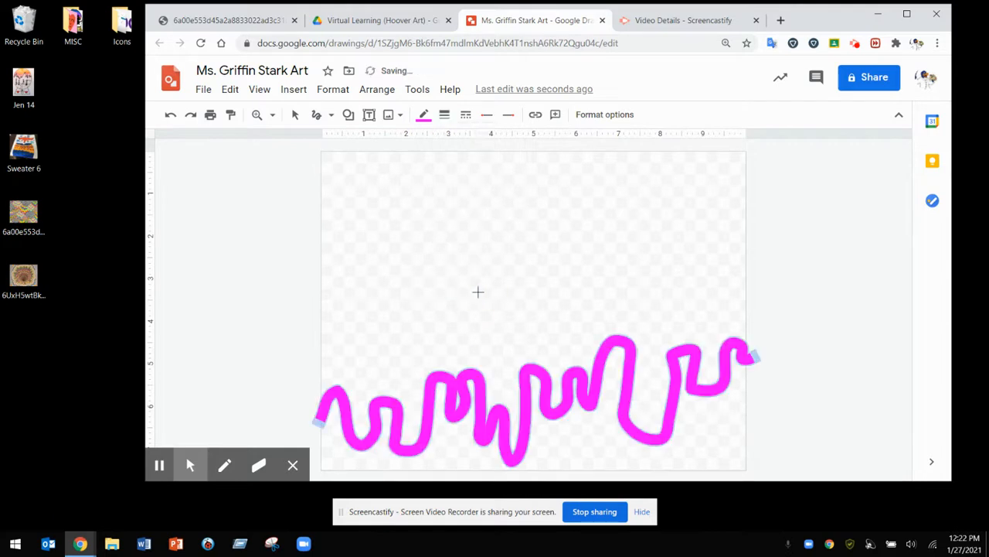
{"action": "mouse_move", "coordinate": [821, 440]}
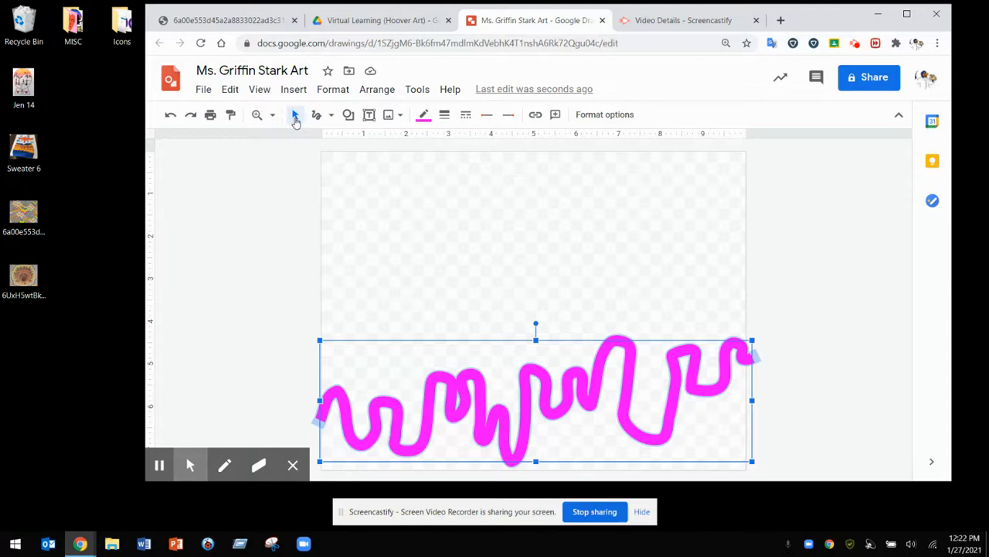
{"action": "mouse_move", "coordinate": [763, 354]}
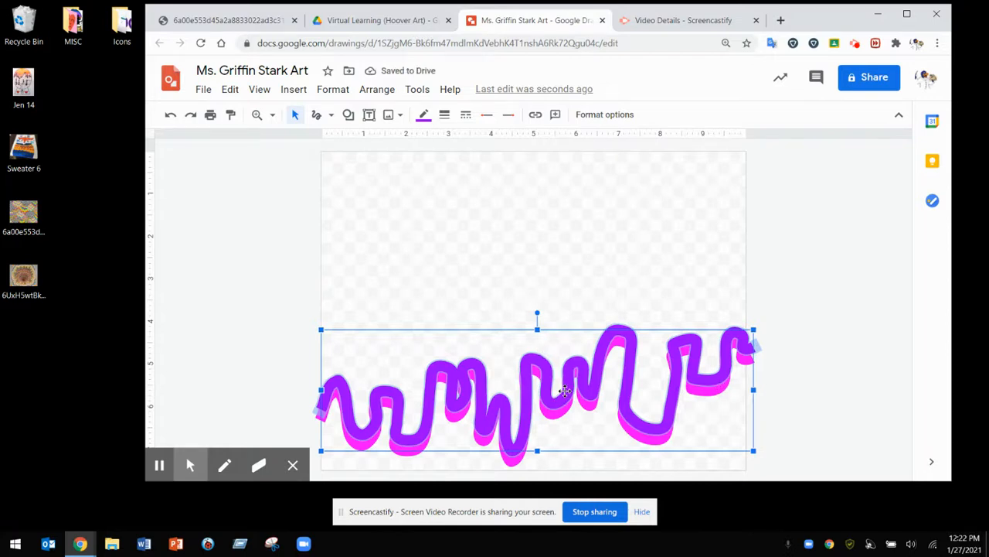
Step: Colour the stacked copies green, yellow and orange, nudging the orange copy into place on top
{"action": "left_click", "coordinate": [423, 114]}
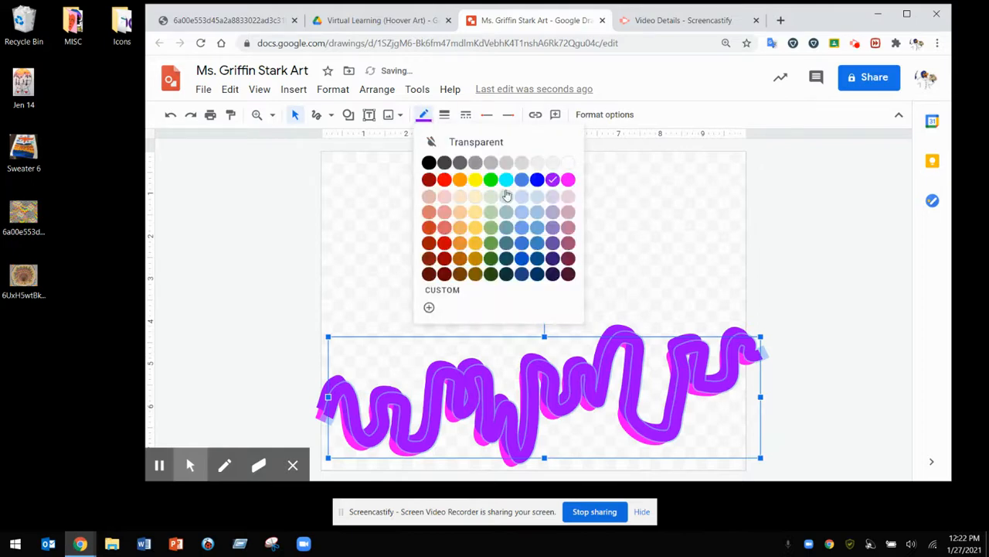
{"action": "left_click", "coordinate": [492, 180]}
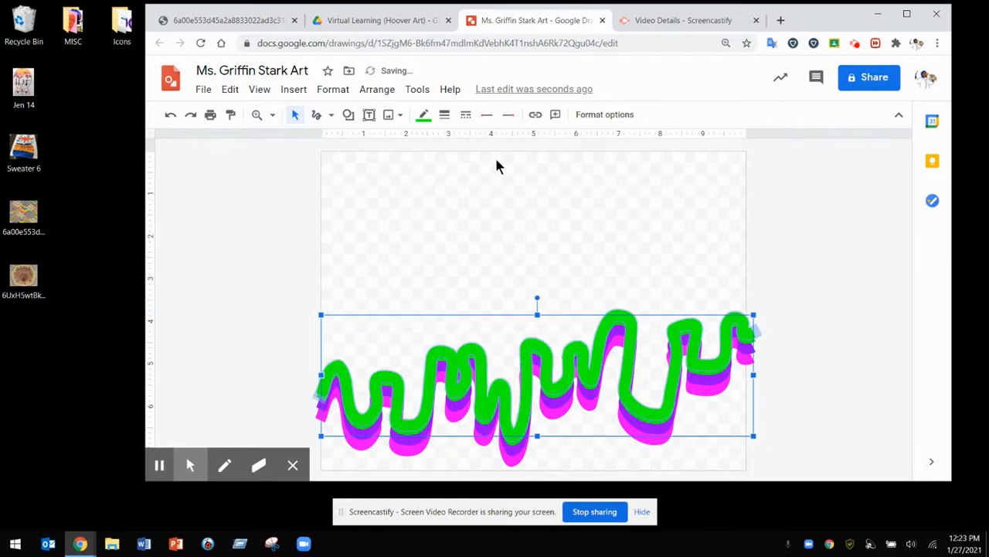
{"action": "left_click", "coordinate": [424, 114]}
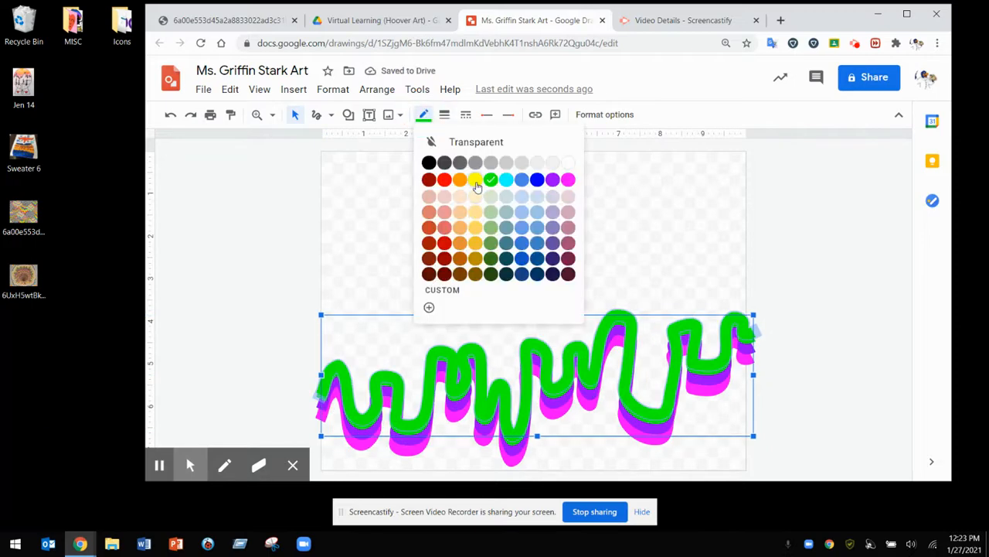
{"action": "left_click", "coordinate": [476, 180]}
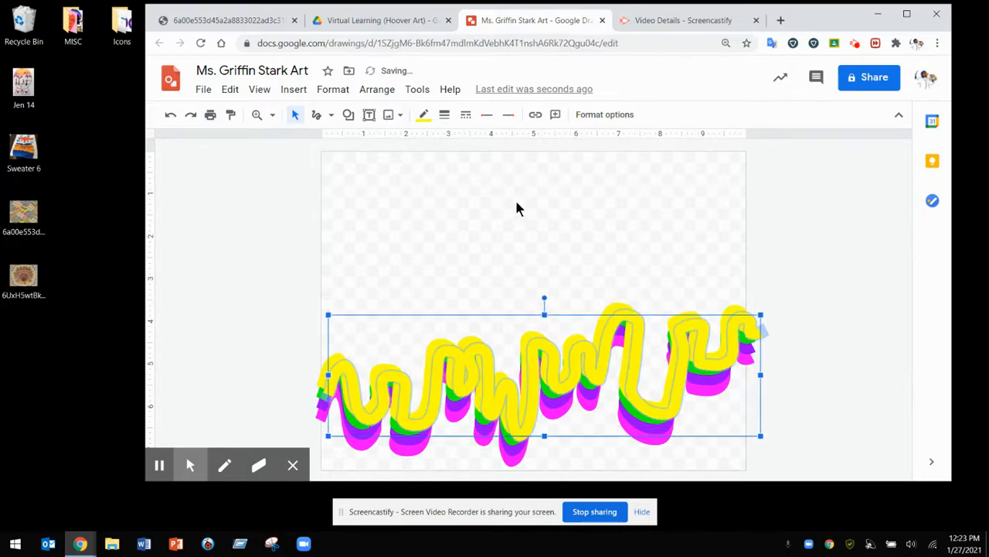
{"action": "mouse_move", "coordinate": [535, 324]}
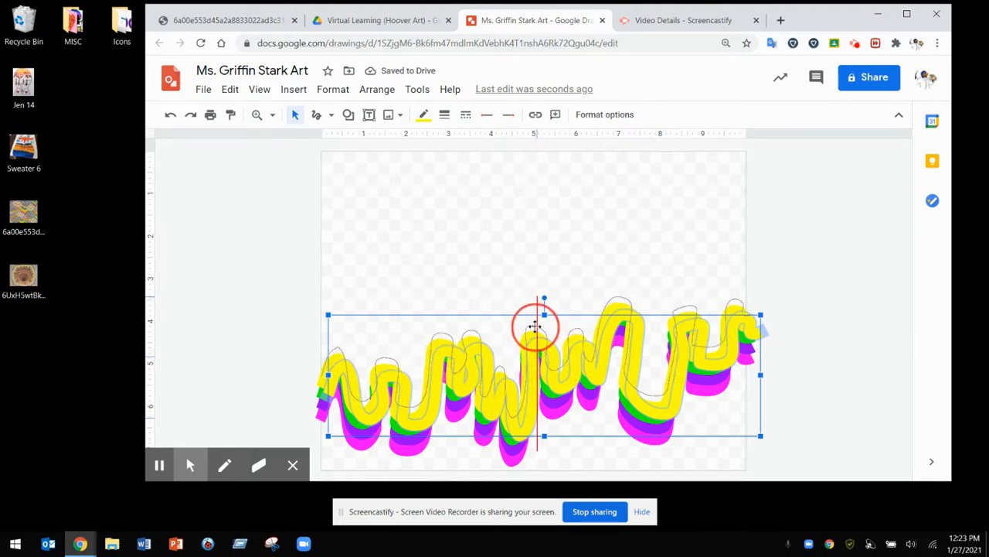
{"action": "left_click", "coordinate": [424, 115]}
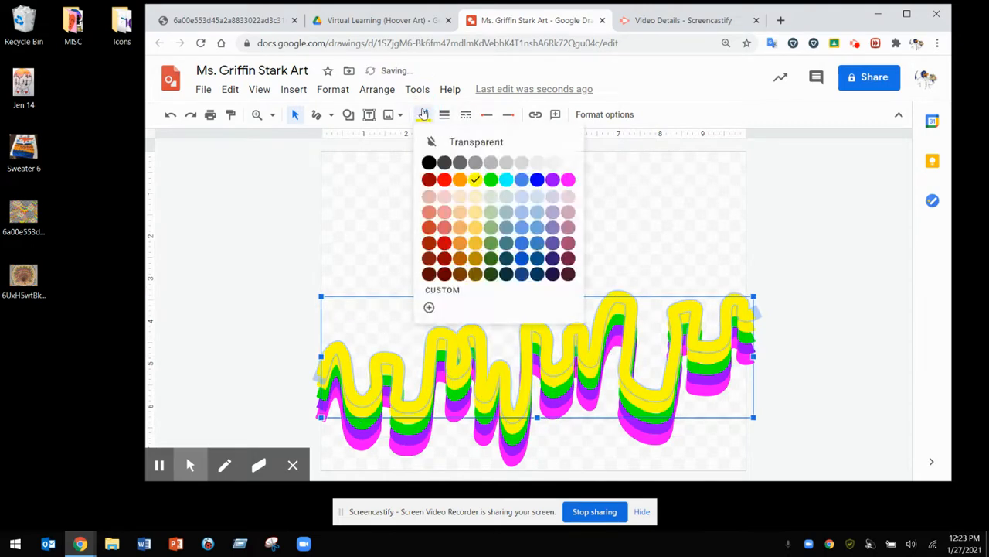
{"action": "left_click", "coordinate": [461, 179]}
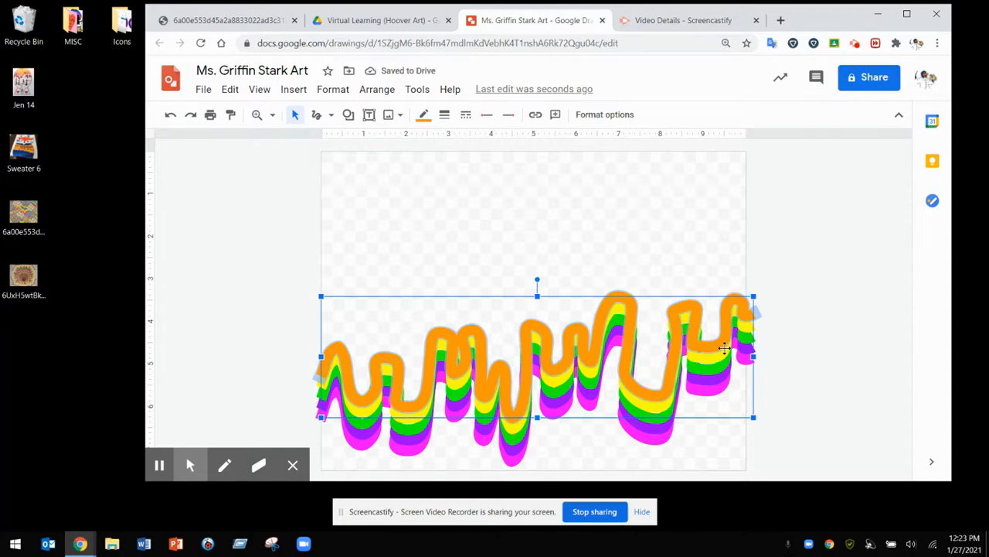
{"action": "left_click_drag", "start_coordinate": [723, 348], "coordinate": [708, 371]}
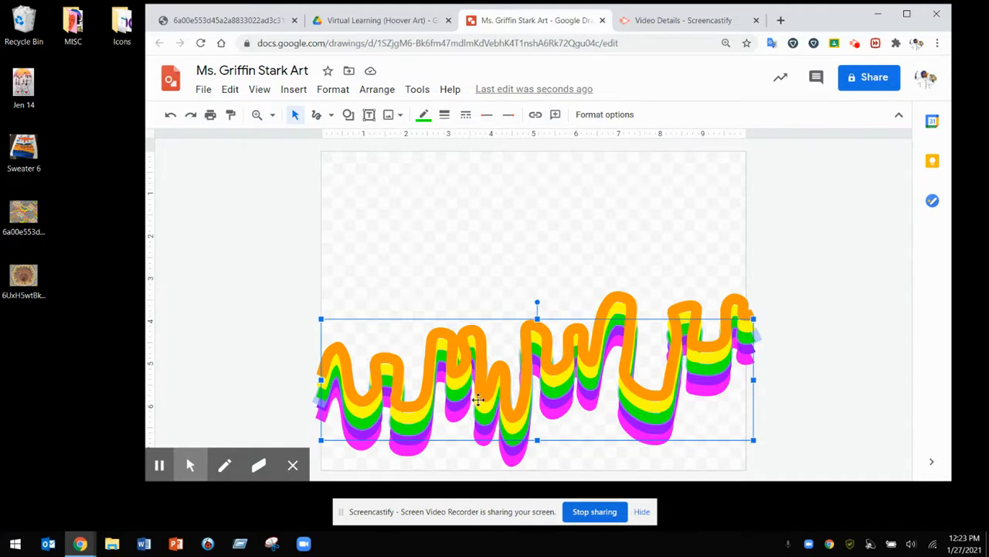
{"action": "mouse_move", "coordinate": [424, 372]}
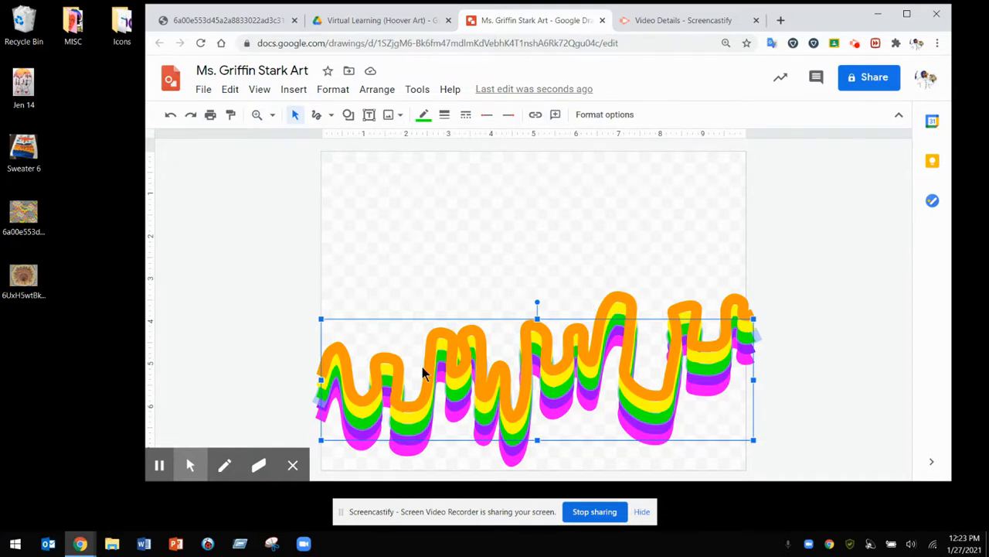
{"action": "mouse_move", "coordinate": [796, 433]}
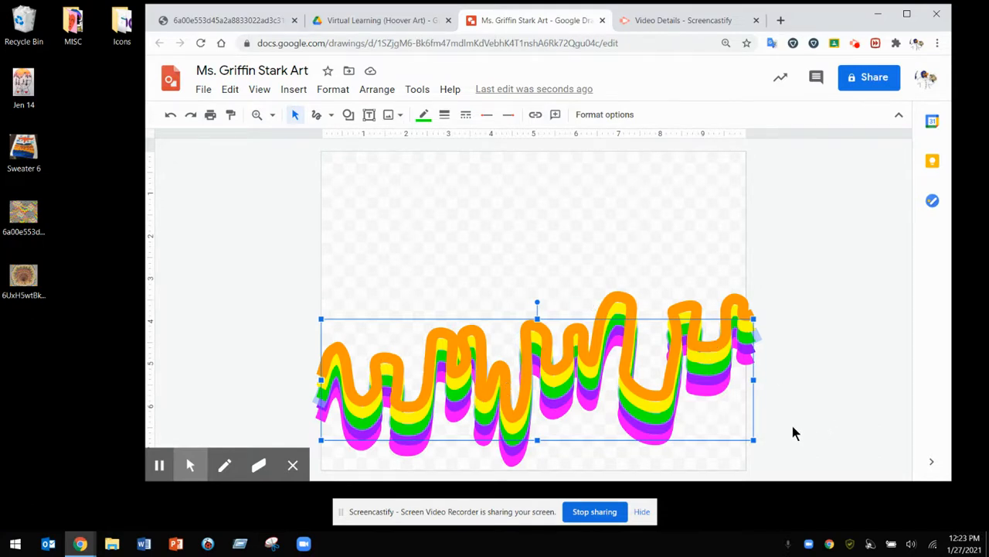
Step: Set the canvas background to solid black and nudge the scribble stack slightly upward
{"action": "left_click", "coordinate": [494, 271]}
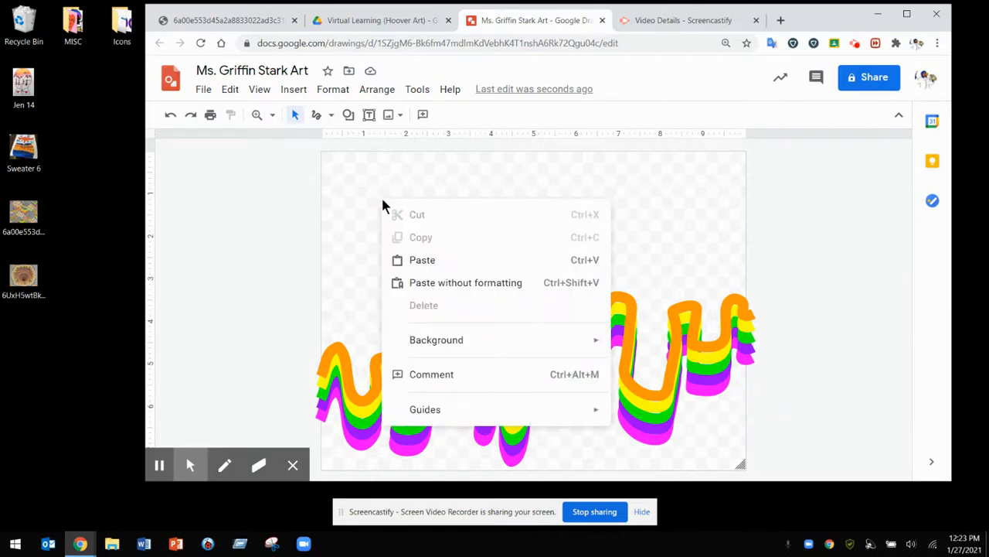
{"action": "left_click", "coordinate": [436, 340]}
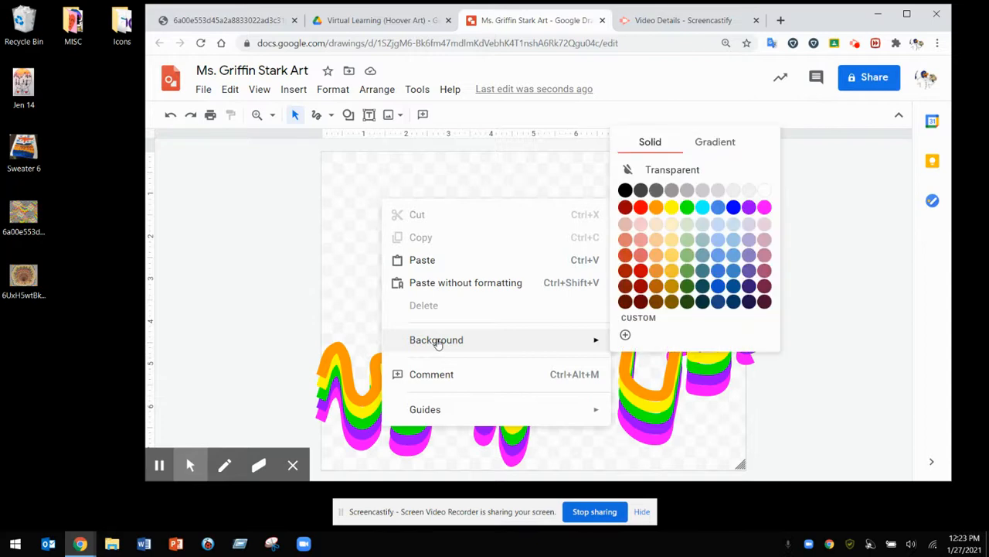
{"action": "mouse_move", "coordinate": [632, 163]}
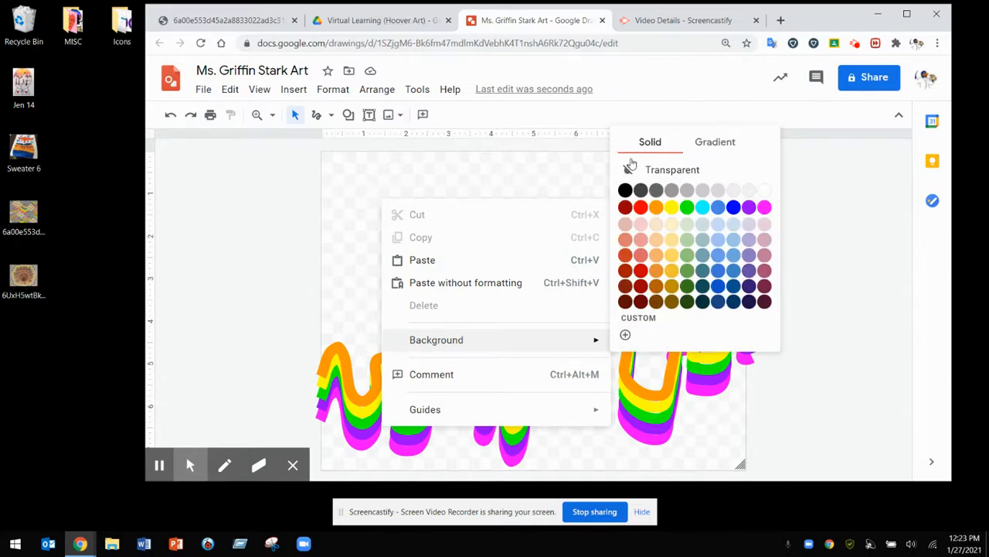
{"action": "left_click", "coordinate": [624, 188]}
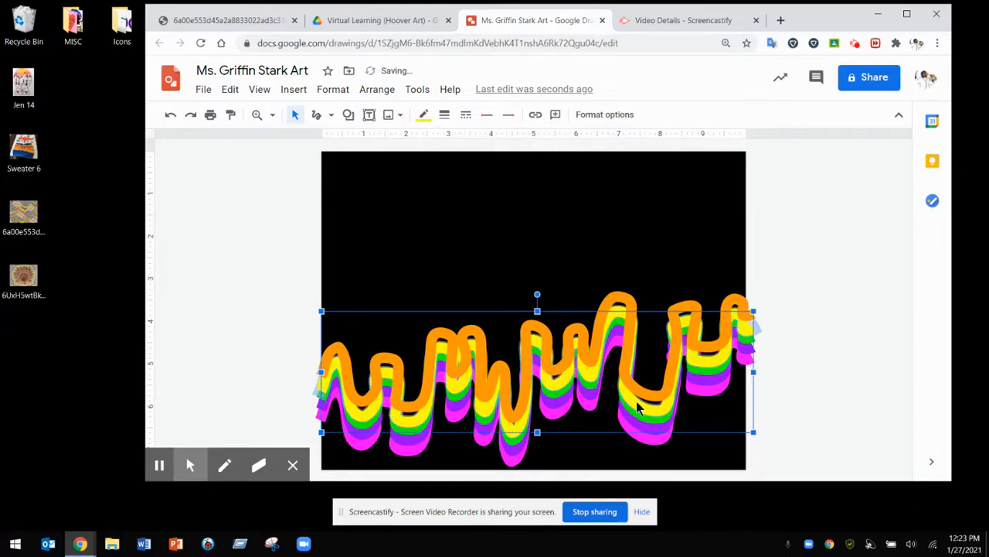
{"action": "left_click_drag", "start_coordinate": [538, 371], "coordinate": [538, 358]}
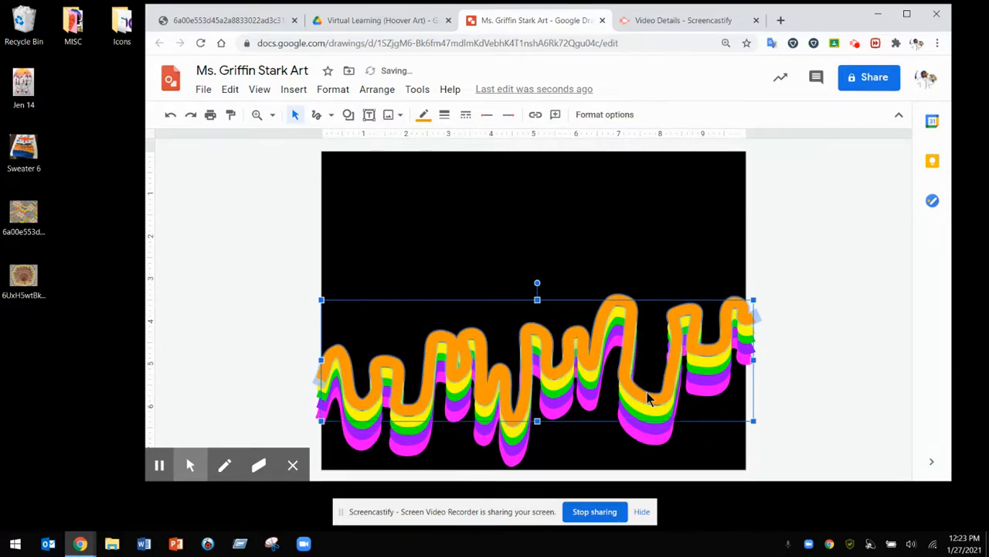
{"action": "left_click", "coordinate": [820, 416]}
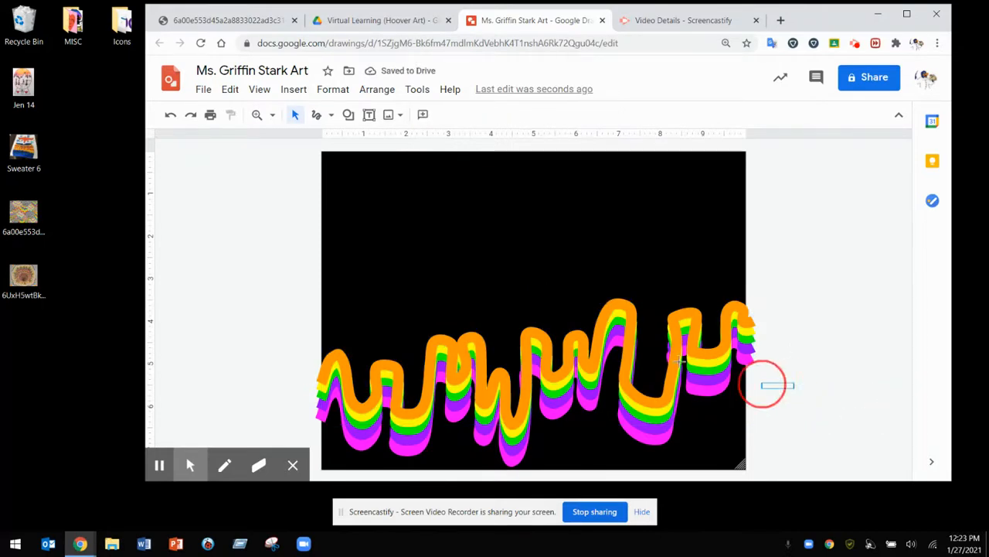
Step: Box-select all the scribble lines and move them higher, nearer the canvas middle
{"action": "left_click", "coordinate": [533, 356]}
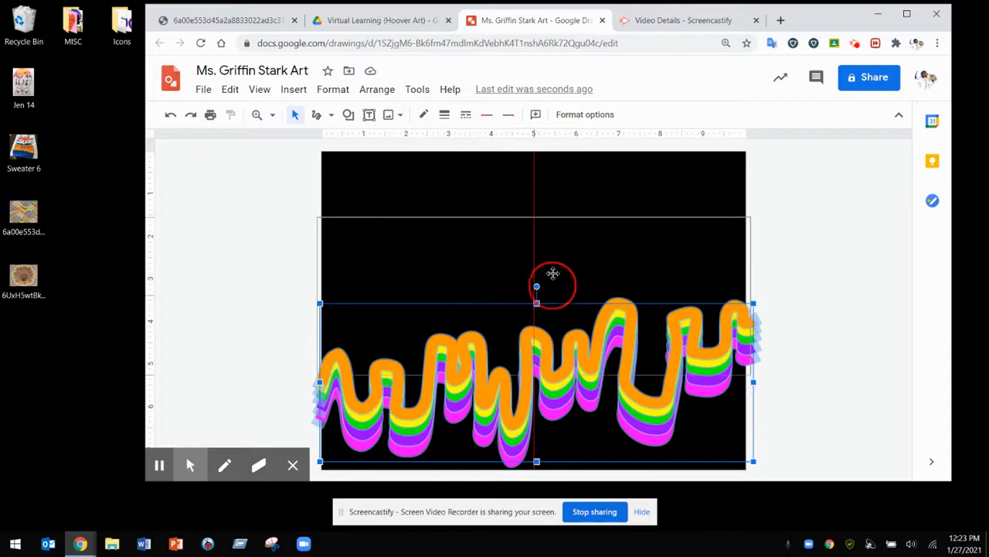
{"action": "left_click_drag", "start_coordinate": [554, 286], "coordinate": [533, 216]}
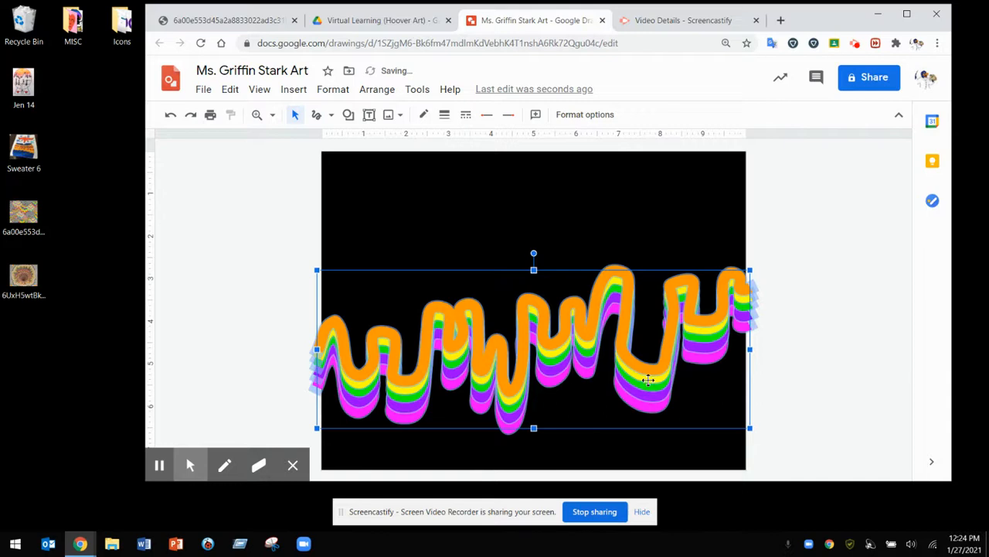
Step: Group the scribble lines and stack pasted copies upward toward the top of the canvas
{"action": "right_click", "coordinate": [649, 379]}
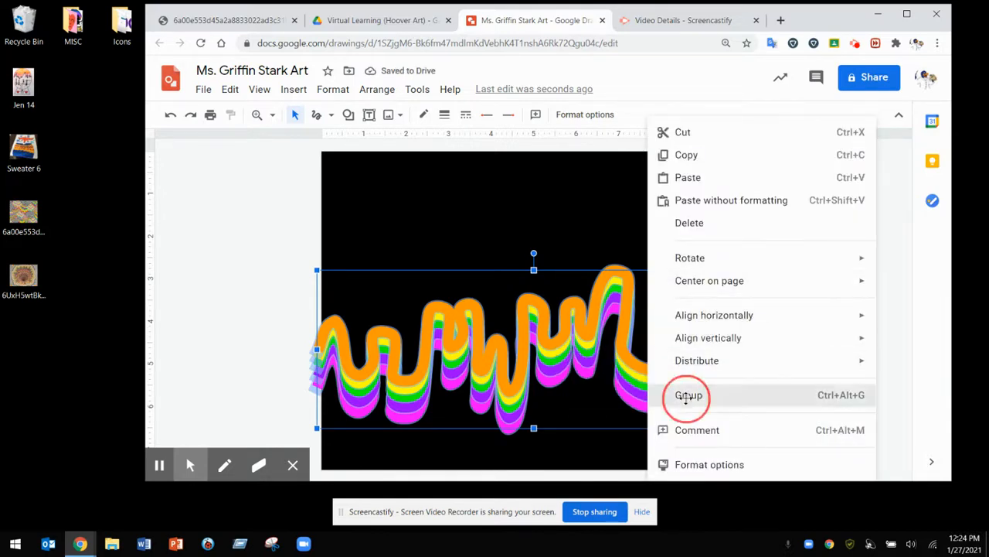
{"action": "left_click", "coordinate": [687, 394]}
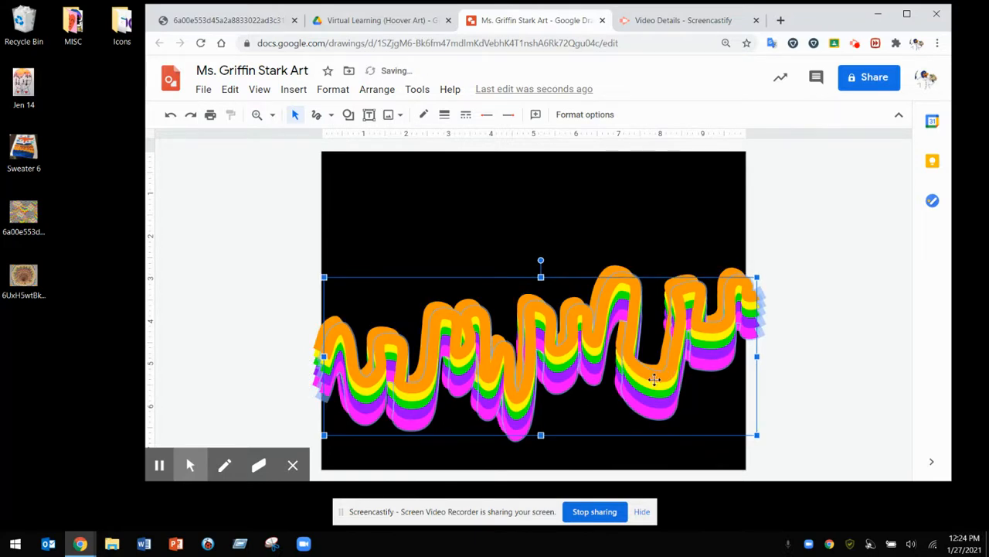
{"action": "left_click_drag", "start_coordinate": [656, 379], "coordinate": [650, 312]}
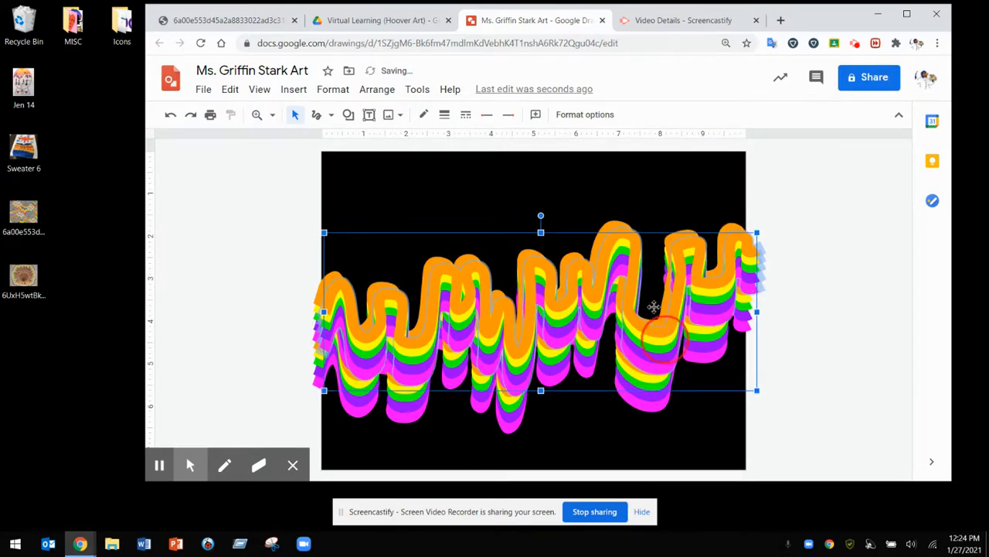
{"action": "left_click_drag", "start_coordinate": [653, 306], "coordinate": [651, 275]}
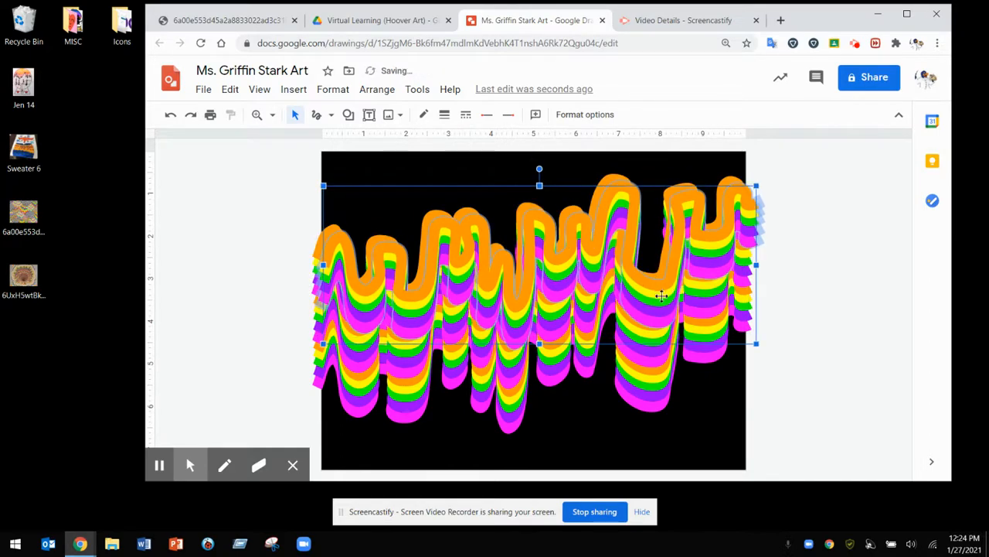
{"action": "left_click_drag", "start_coordinate": [662, 295], "coordinate": [652, 242]}
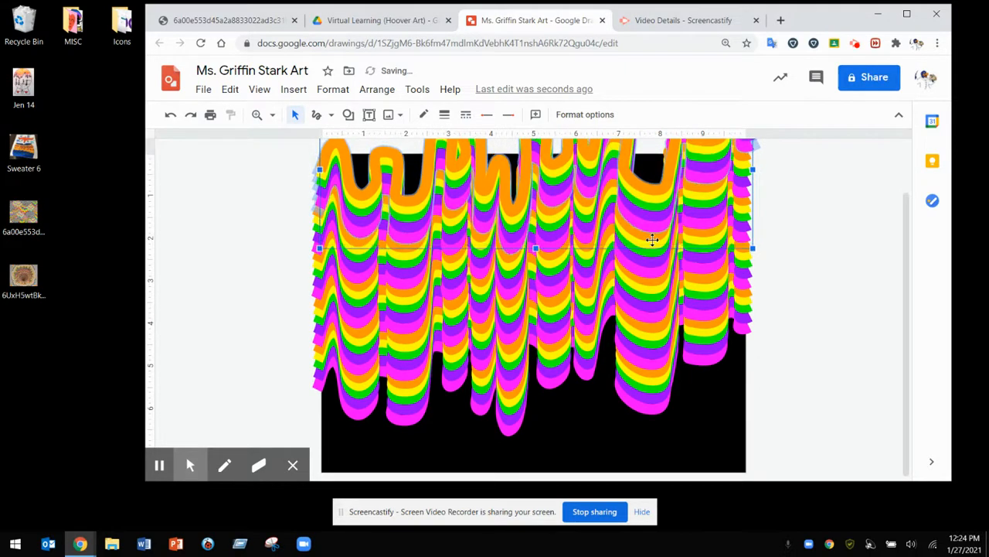
{"action": "mouse_move", "coordinate": [658, 244]}
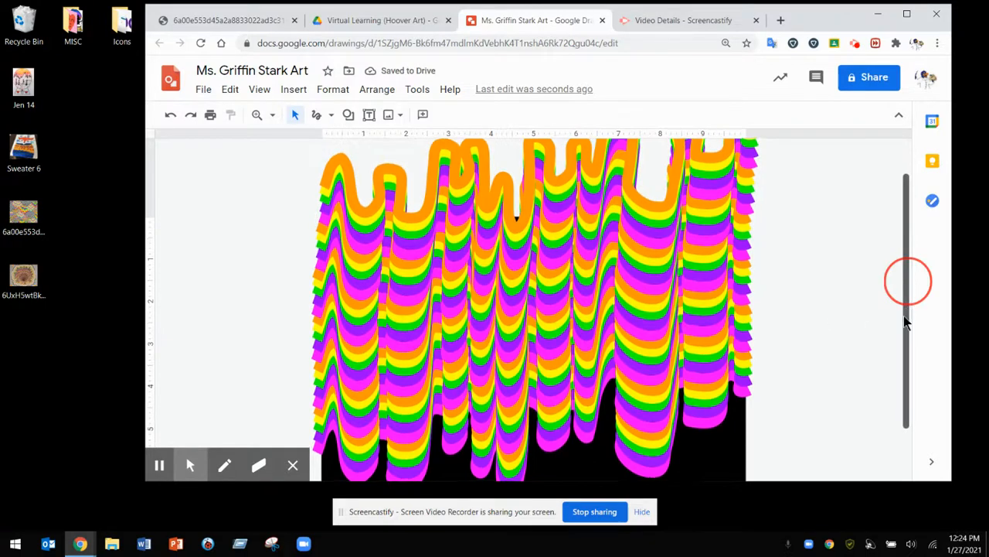
Step: Bring up the File menu's Download format choices for the finished drawing
{"action": "scroll", "scroll_direction": "down", "scroll_amount": 3}
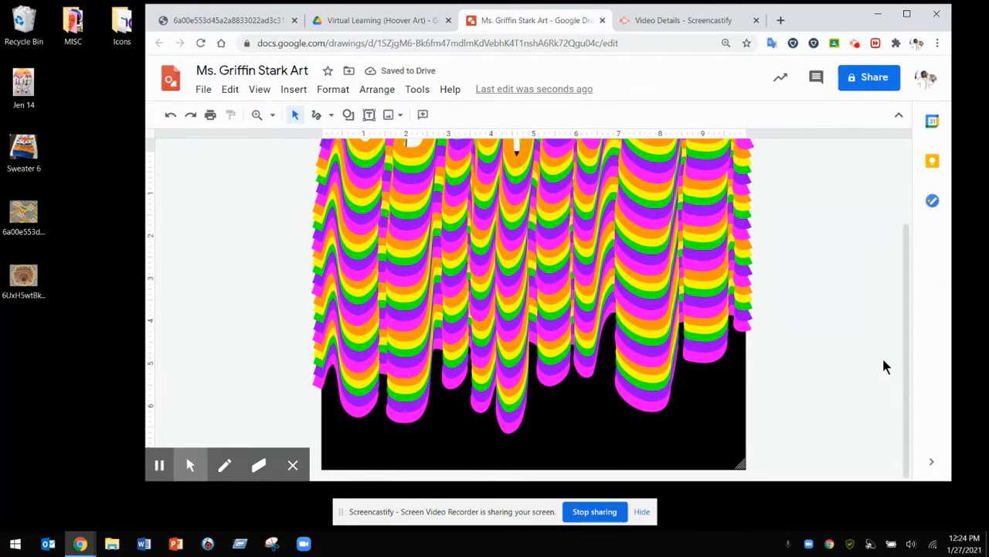
{"action": "mouse_move", "coordinate": [433, 266]}
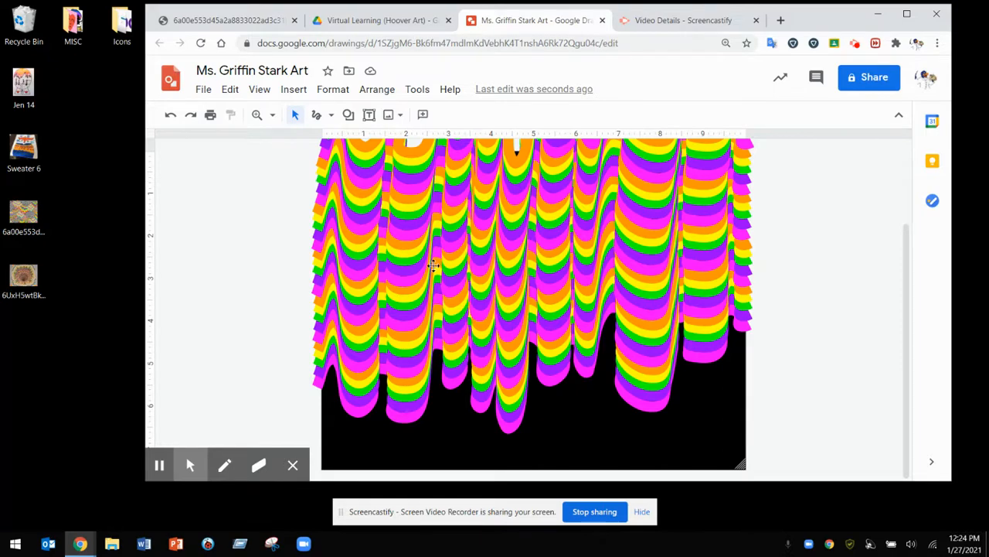
{"action": "left_click", "coordinate": [204, 88]}
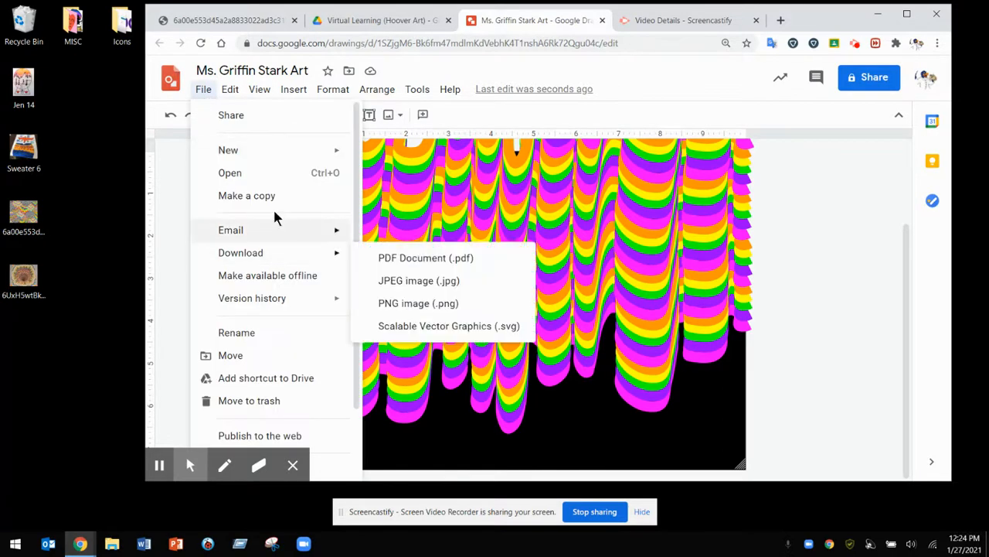
{"action": "mouse_move", "coordinate": [286, 260]}
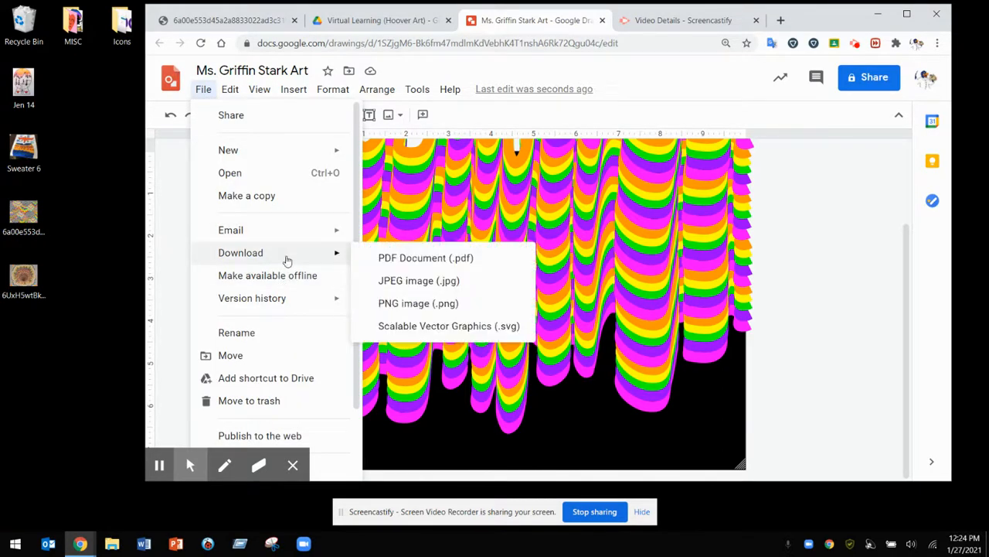